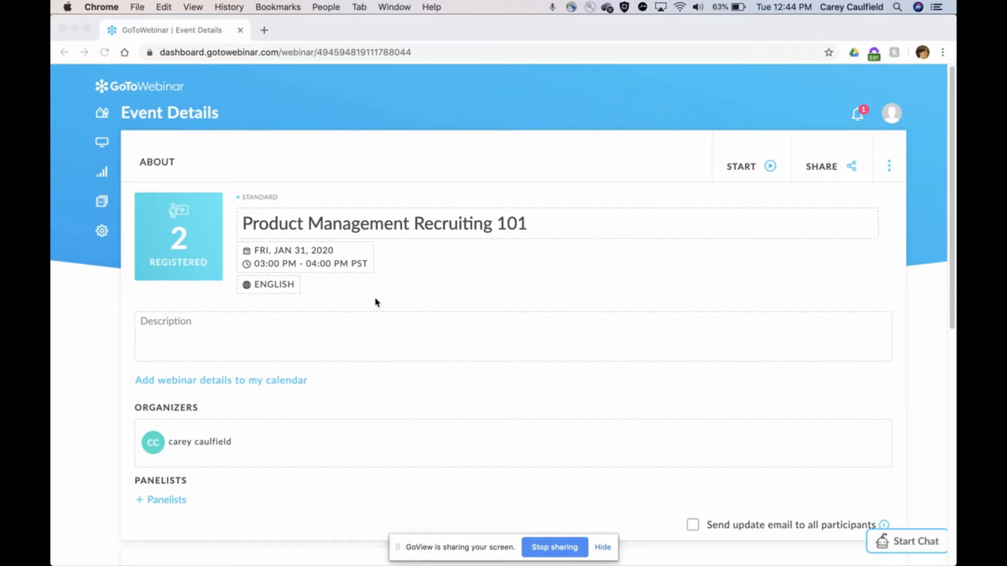
mouse_move(186, 241)
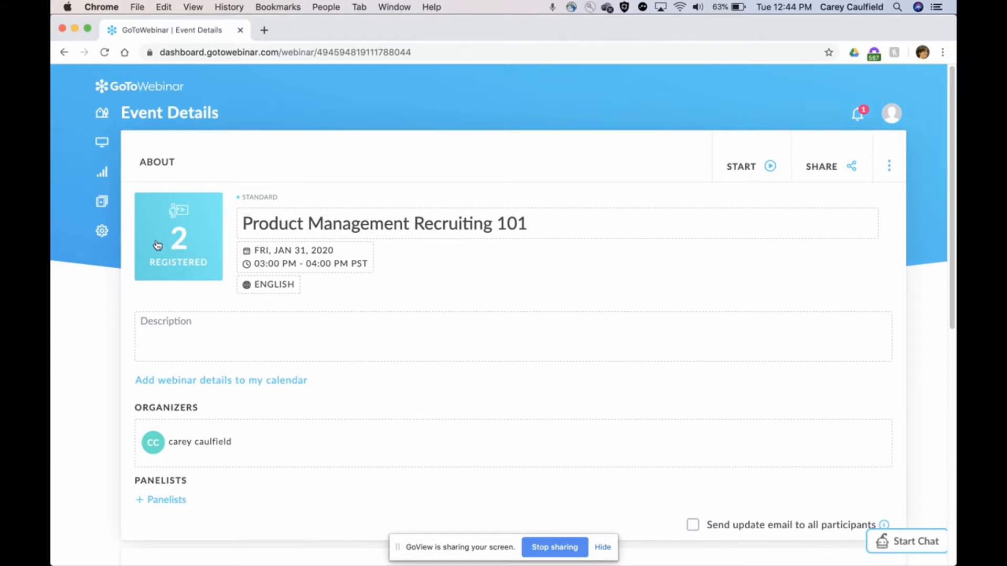
- Open the 2 Registered list and view the registrant who paid 1.00 USD
click(177, 237)
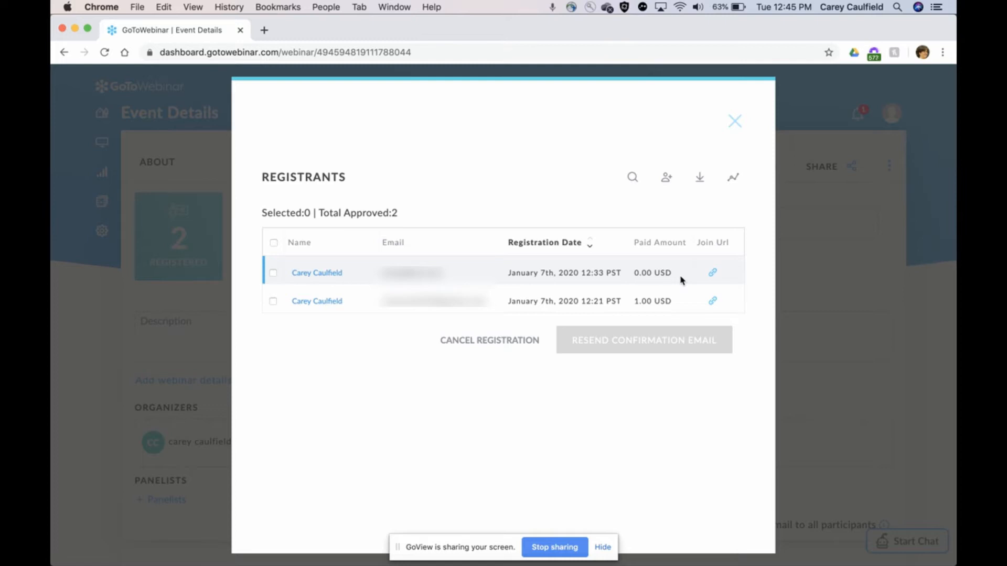
mouse_move(658, 285)
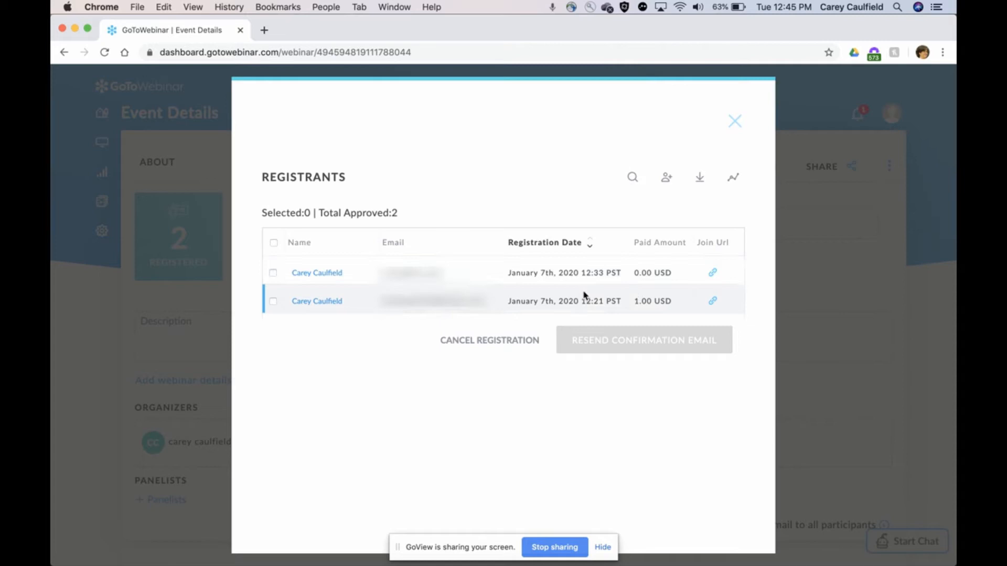
mouse_move(572, 310)
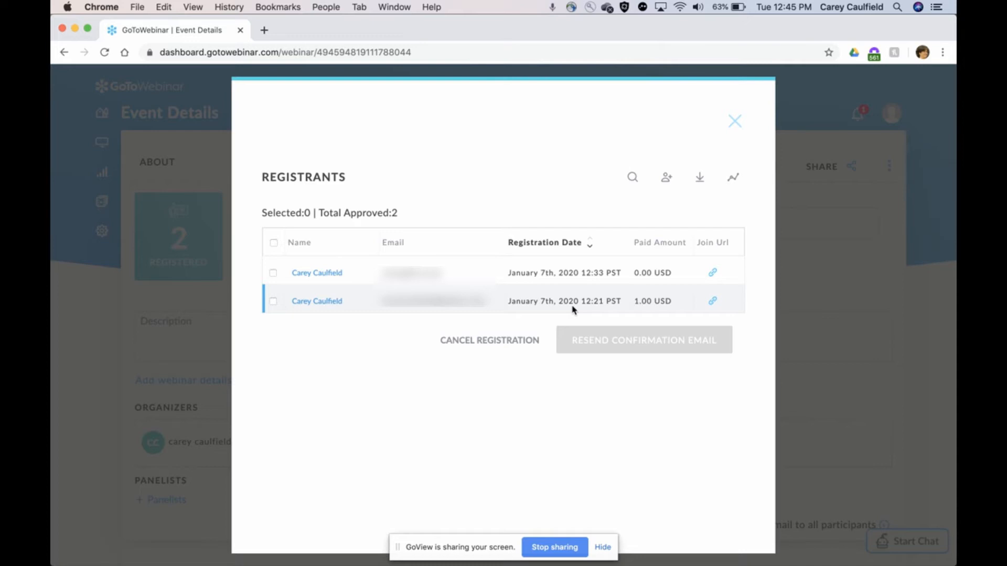
mouse_move(327, 309)
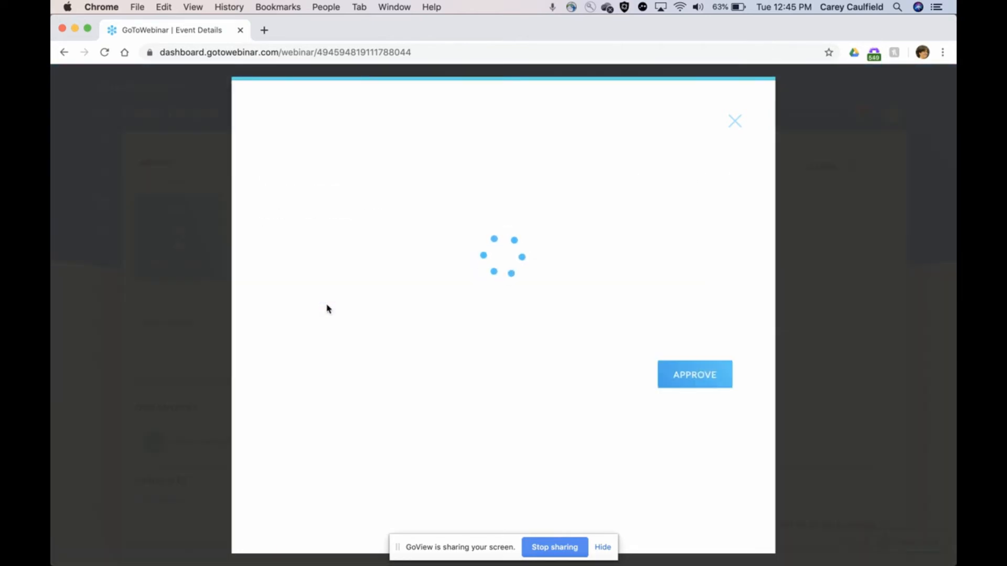
click(693, 374)
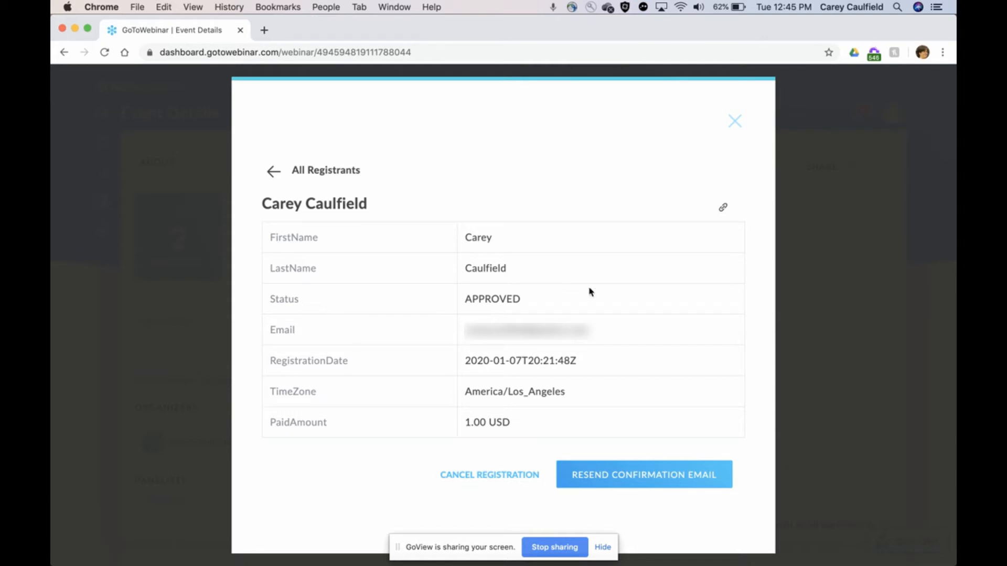
mouse_move(457, 513)
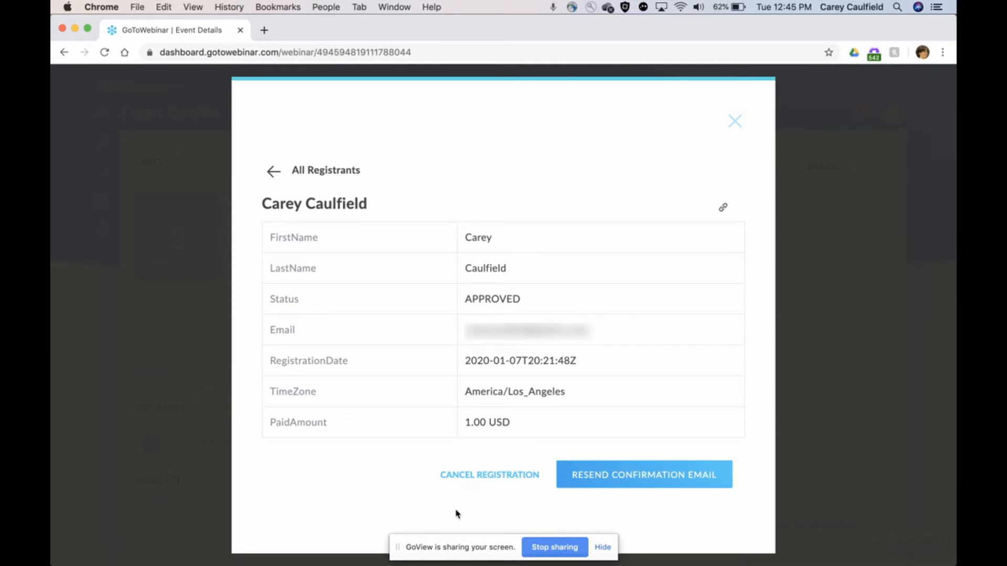
- Start cancelling the 1.00 USD registrant's registration from the details view
click(489, 474)
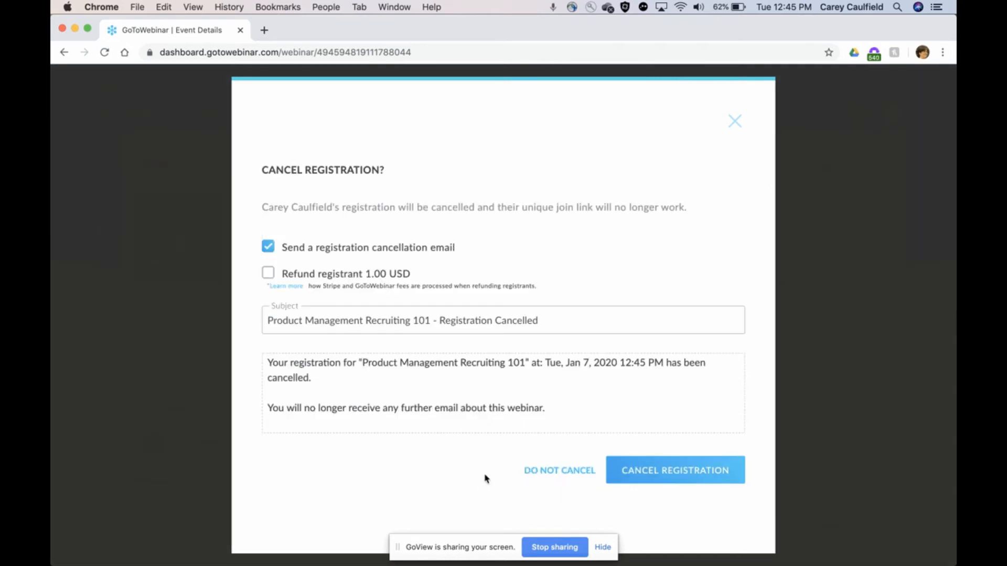
mouse_move(471, 226)
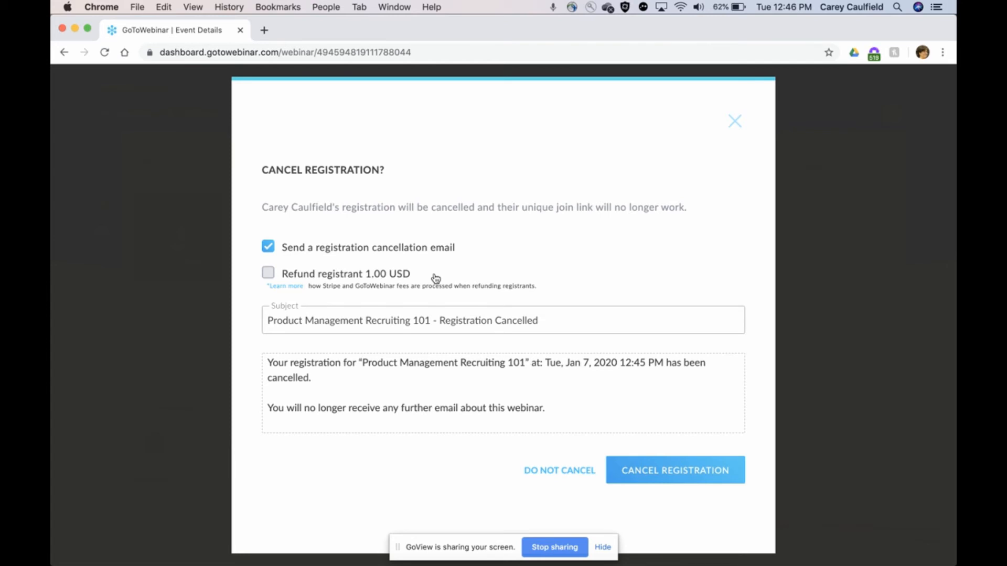
- Tick the 1.00 USD refund option and confirm the registration cancellation
click(268, 272)
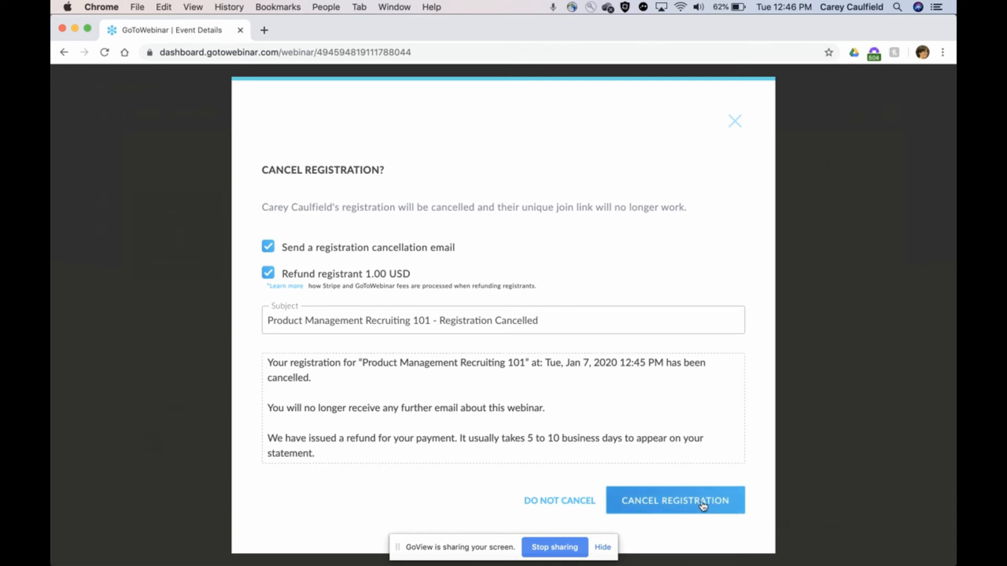
click(675, 500)
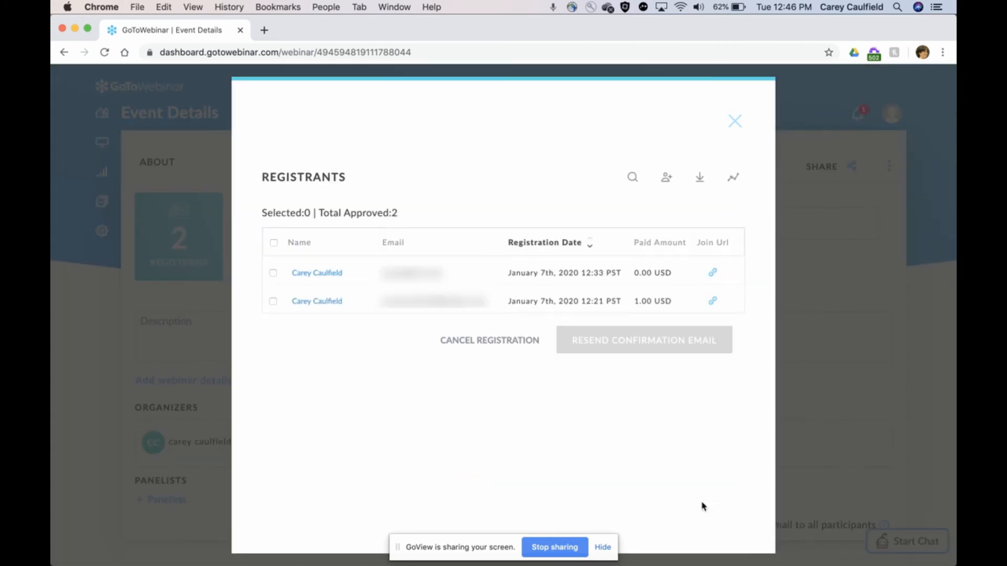
- Verify the success banner shows Total Approved: 1 with one registrant left
click(488, 340)
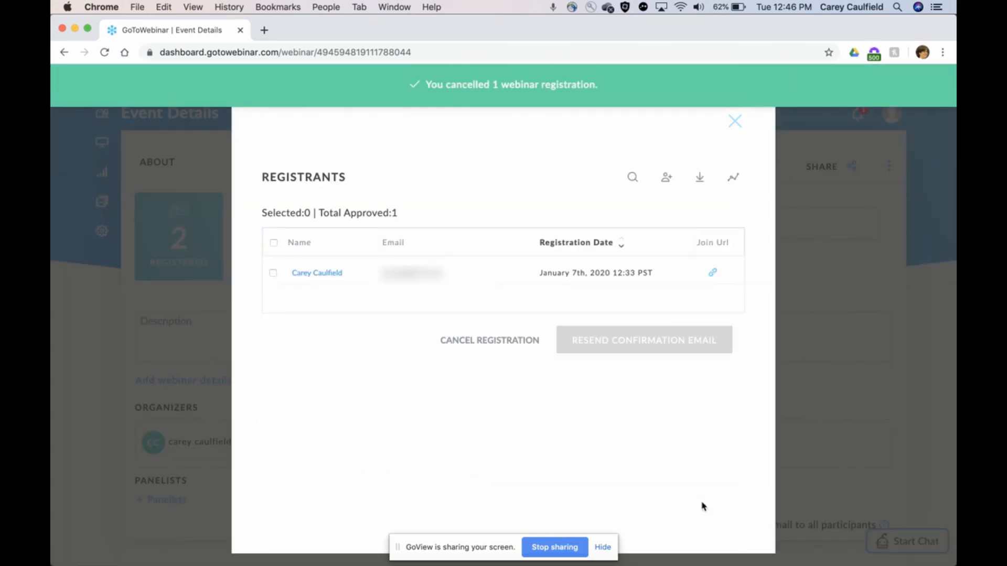
mouse_move(676, 351)
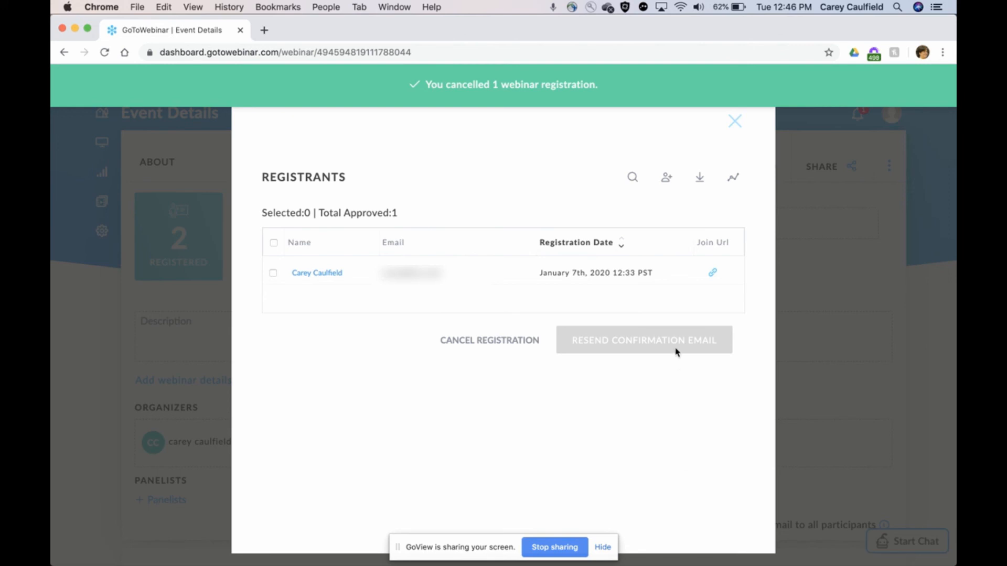